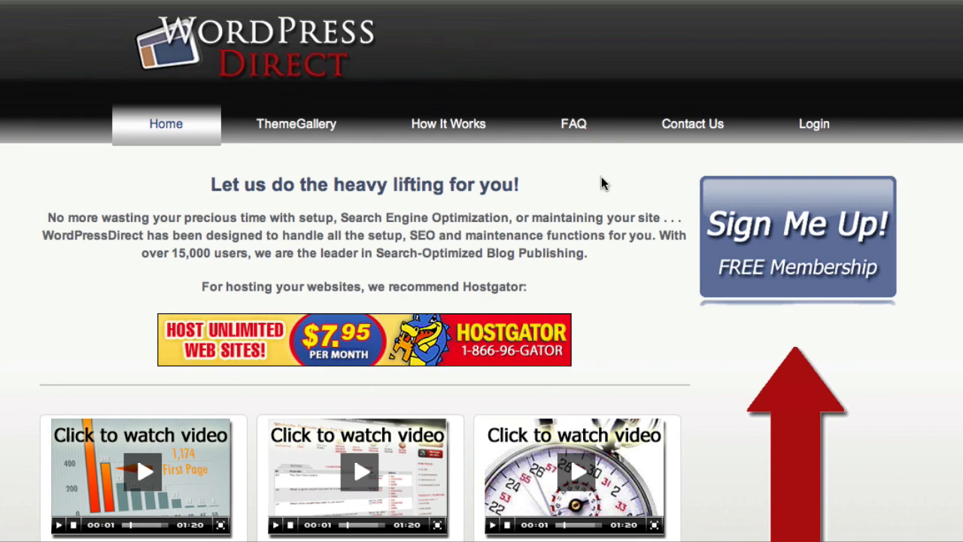
mouse_move(815, 123)
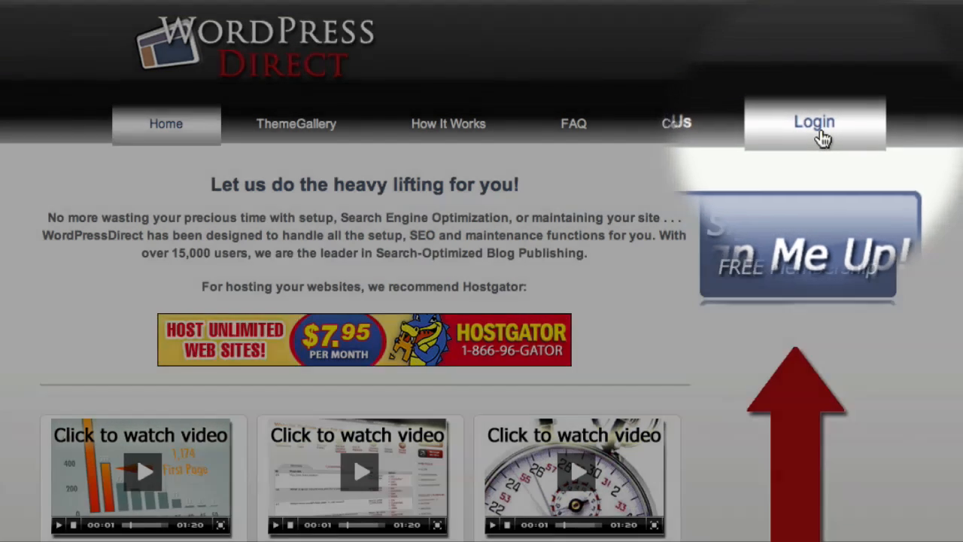
- Sign in to WordPress Direct with the member email and password
click(813, 122)
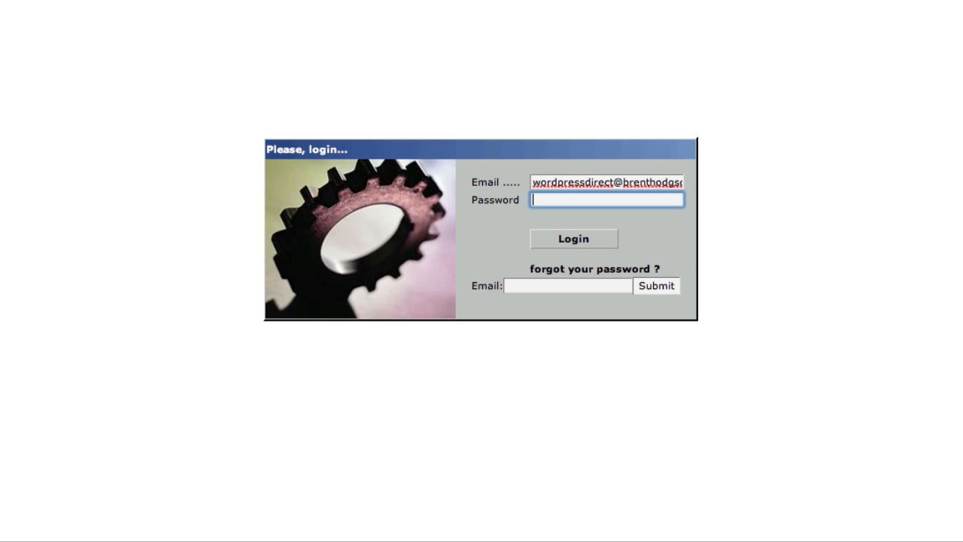
text(password)
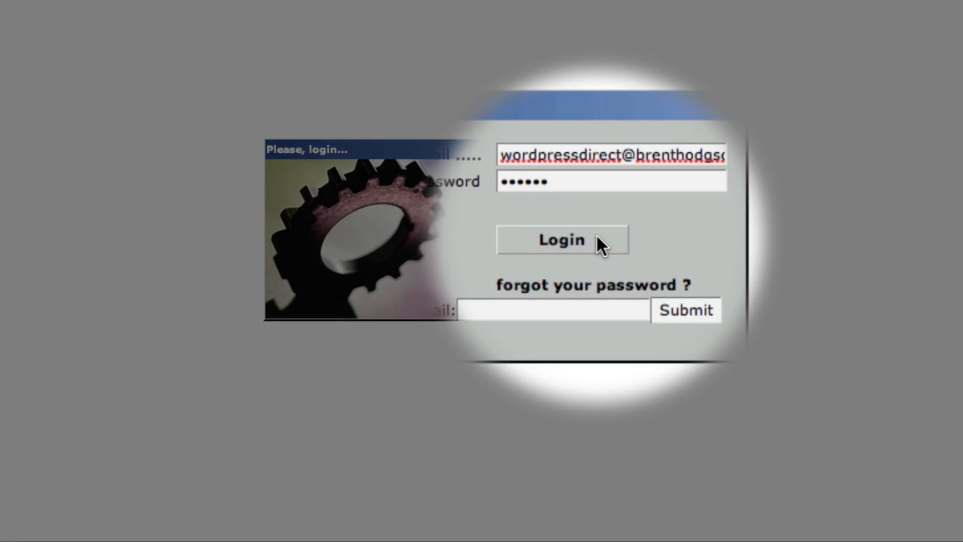
click(562, 239)
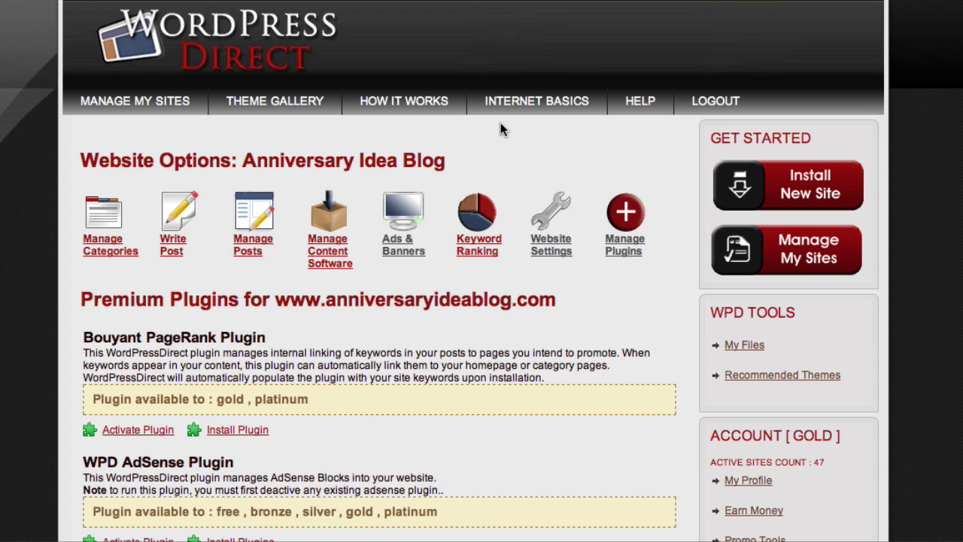
- Scroll the Premium Plugins list to reach and activate the Pretty Link Plugin
scroll(up, 3)
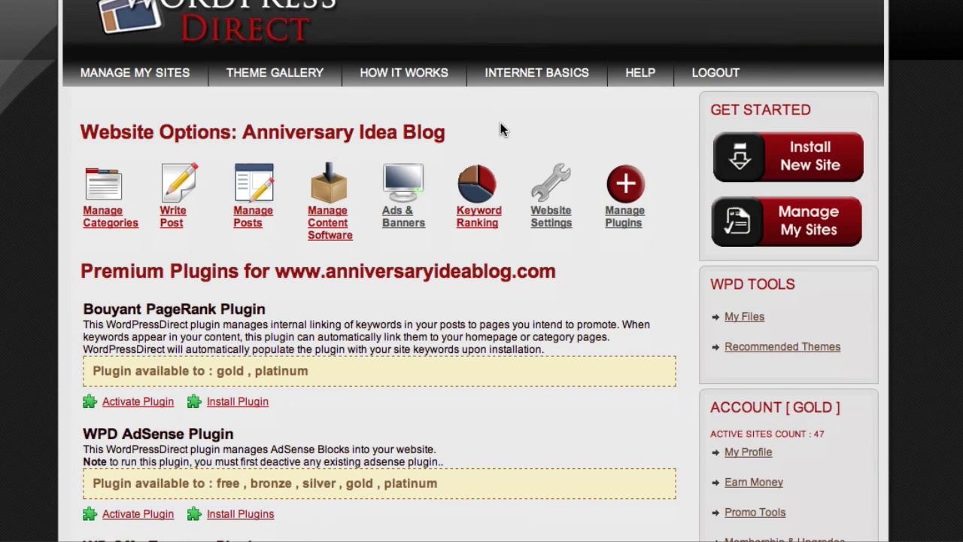
scroll(down, 3)
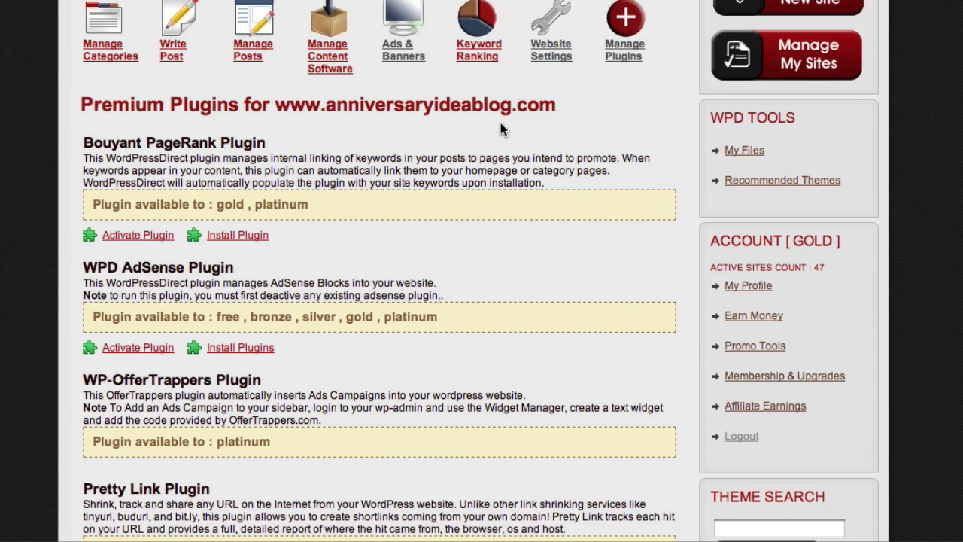
scroll(down, 3)
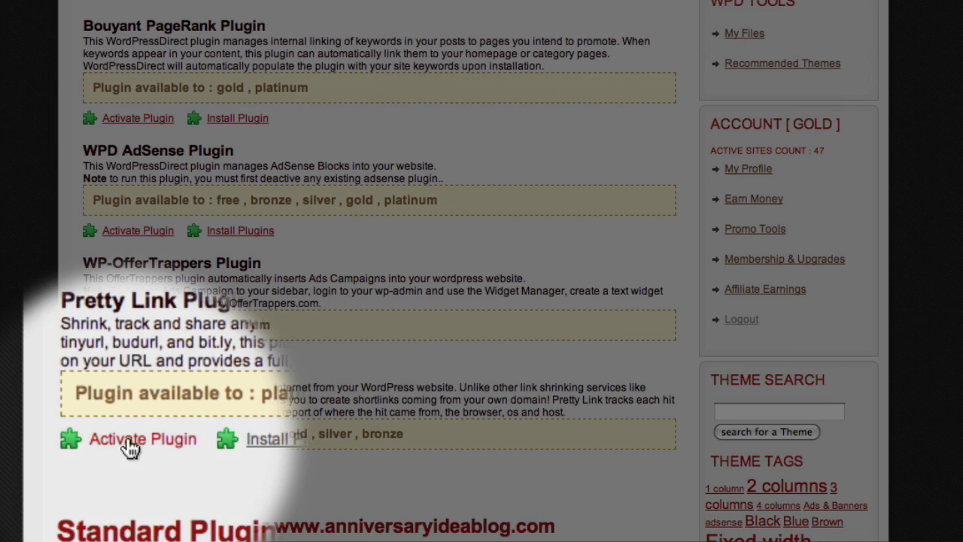
scroll(up, 3)
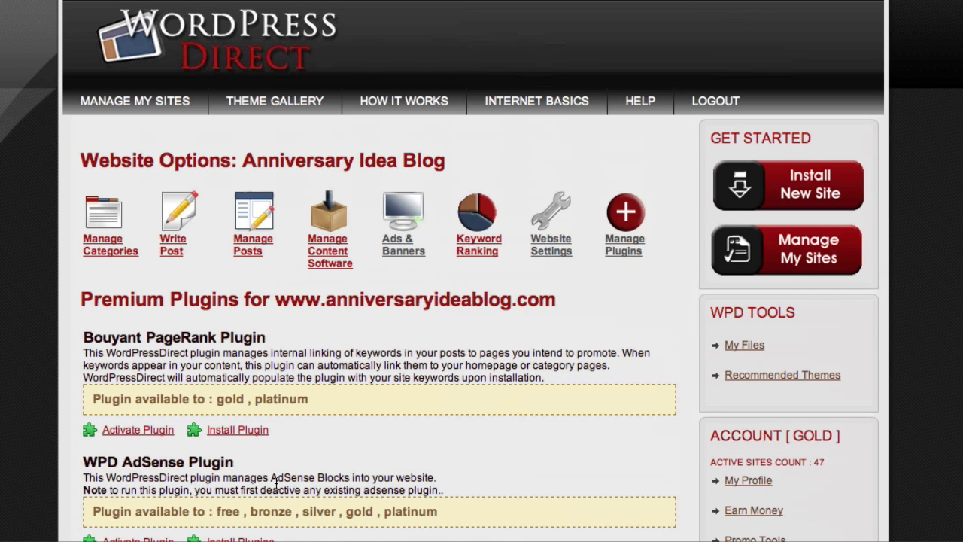
scroll(down, 3)
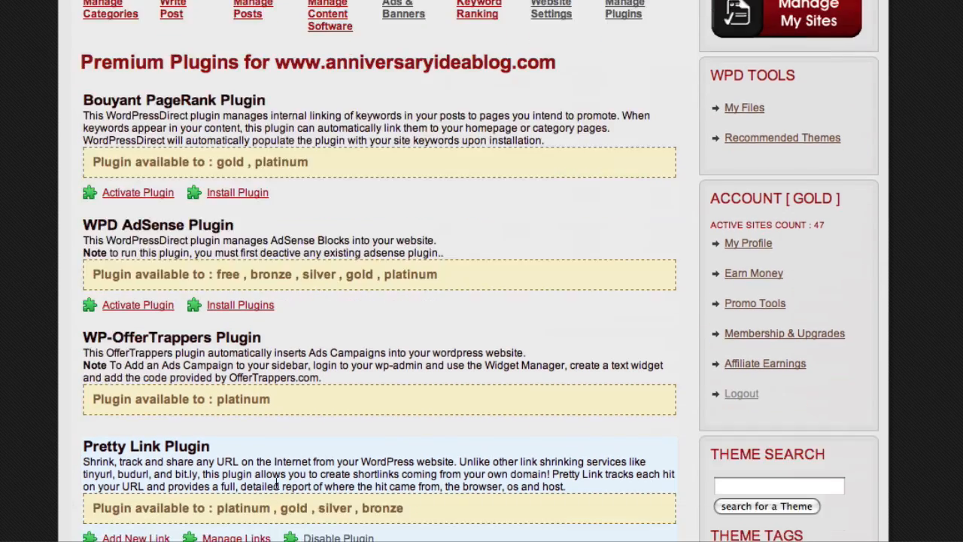
scroll(down, 3)
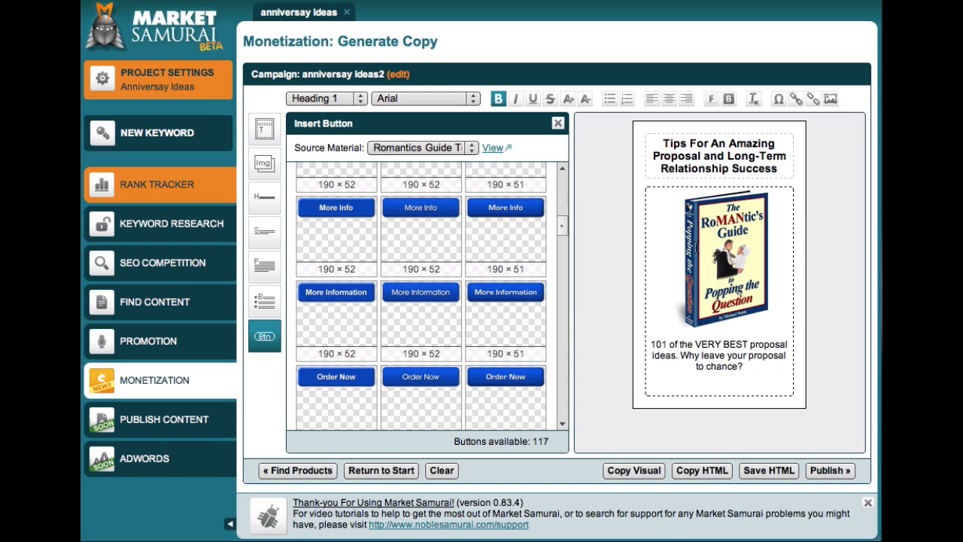
mouse_move(716, 340)
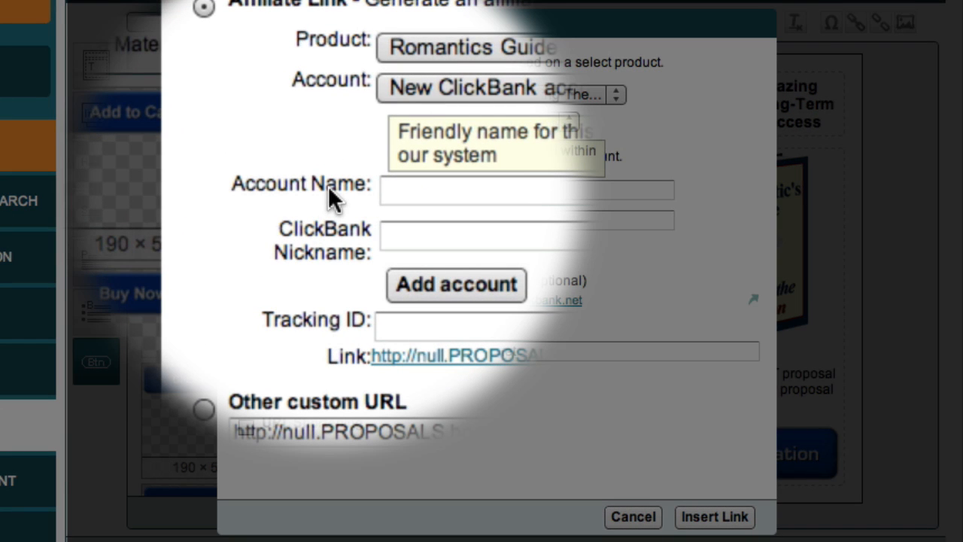
- Name the new account 'Anthony's Clickbank Account'
click(527, 189)
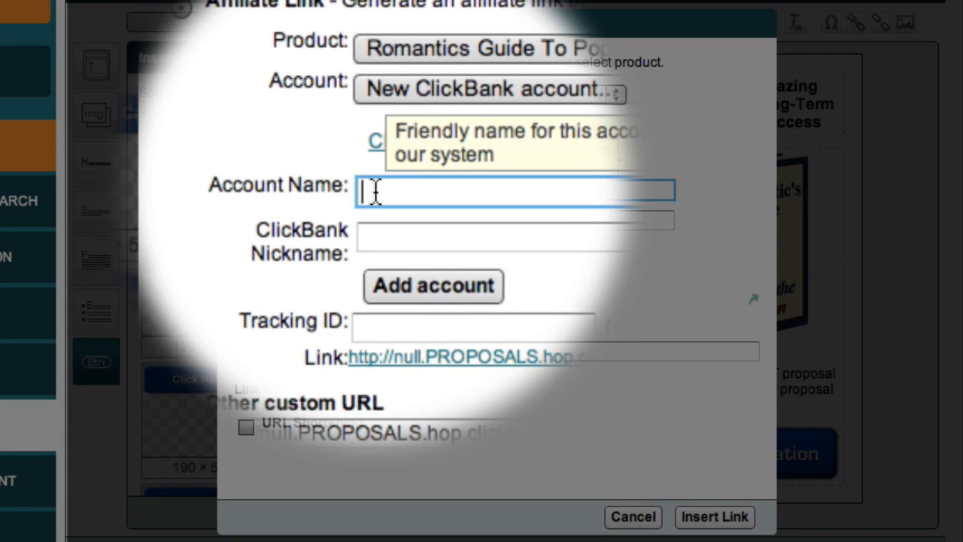
text(Anthony's)
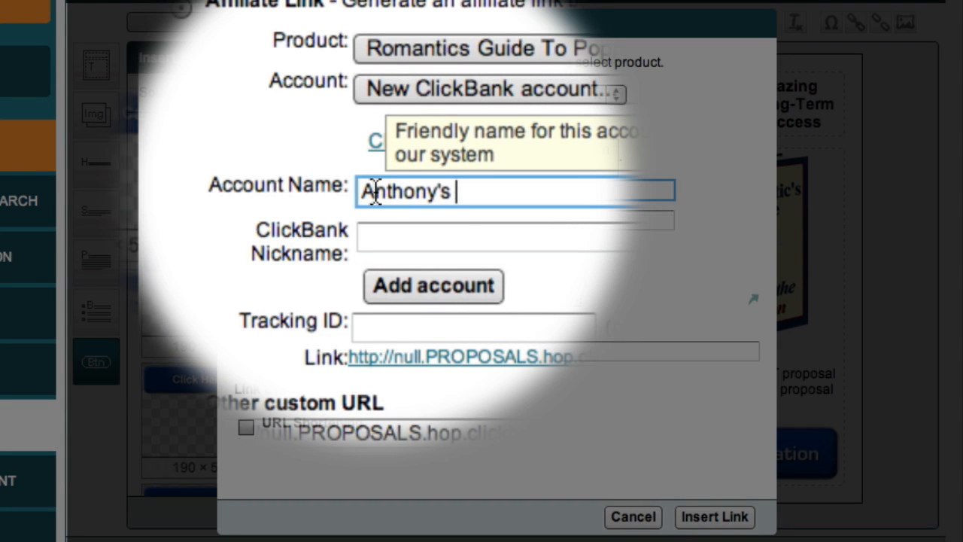
text(Clickbank A)
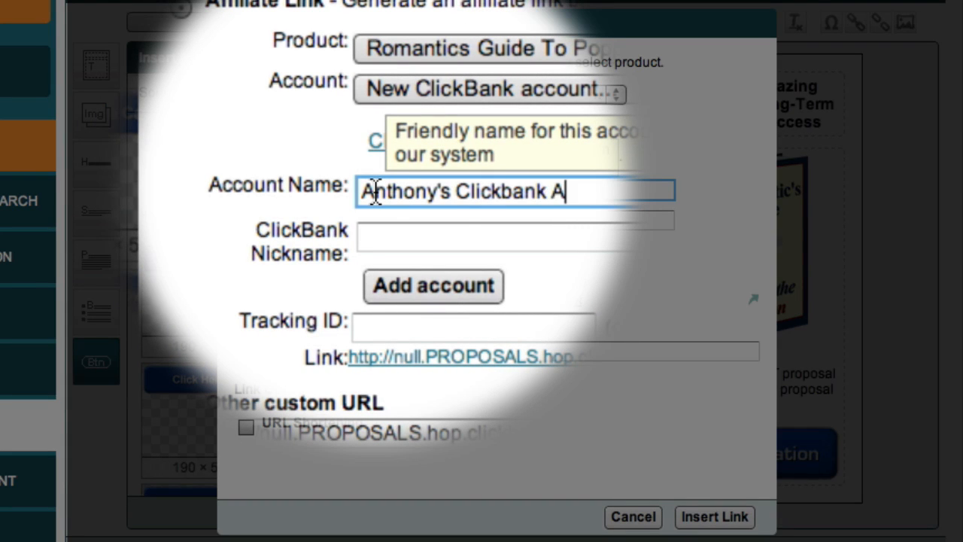
text(ccount)
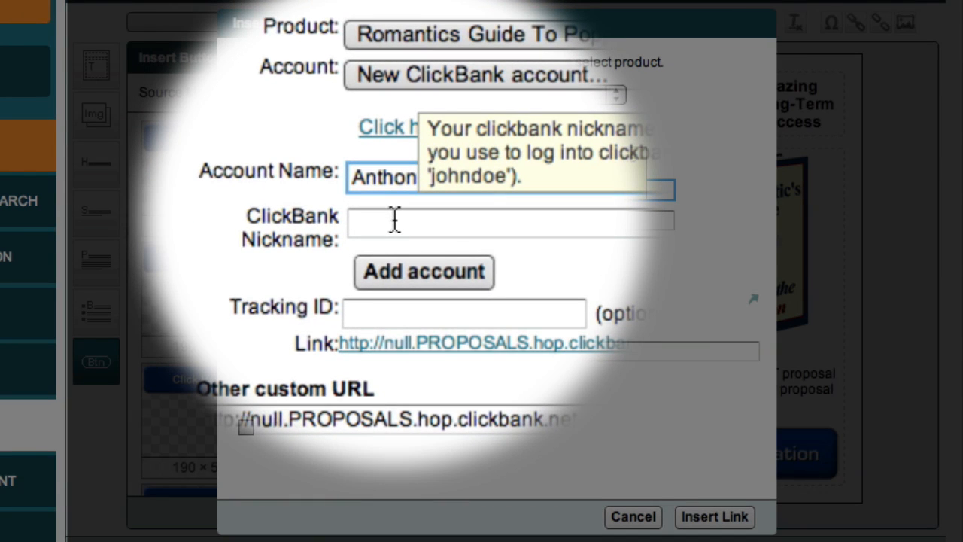
- Enter the ClickBank nickname 'digimark' and add the account
click(510, 220)
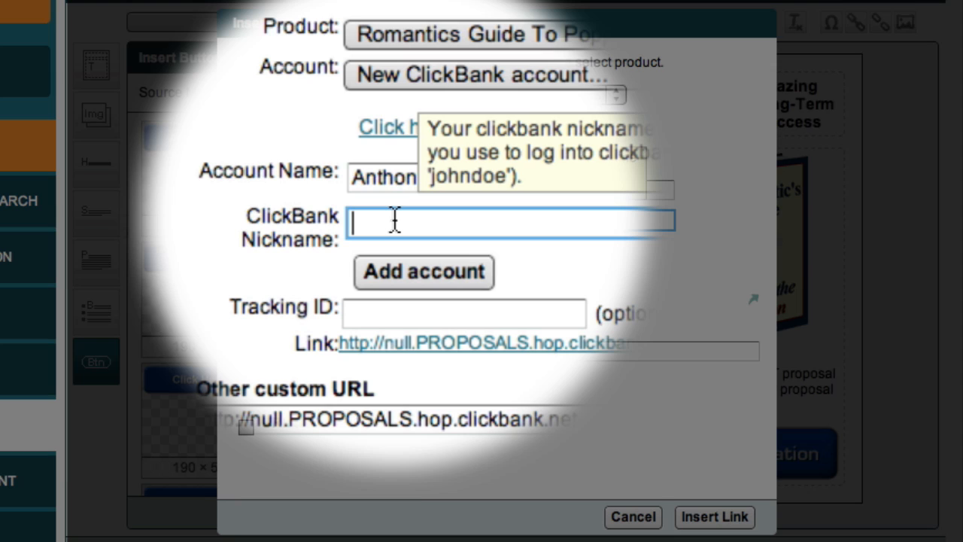
text(digimar)
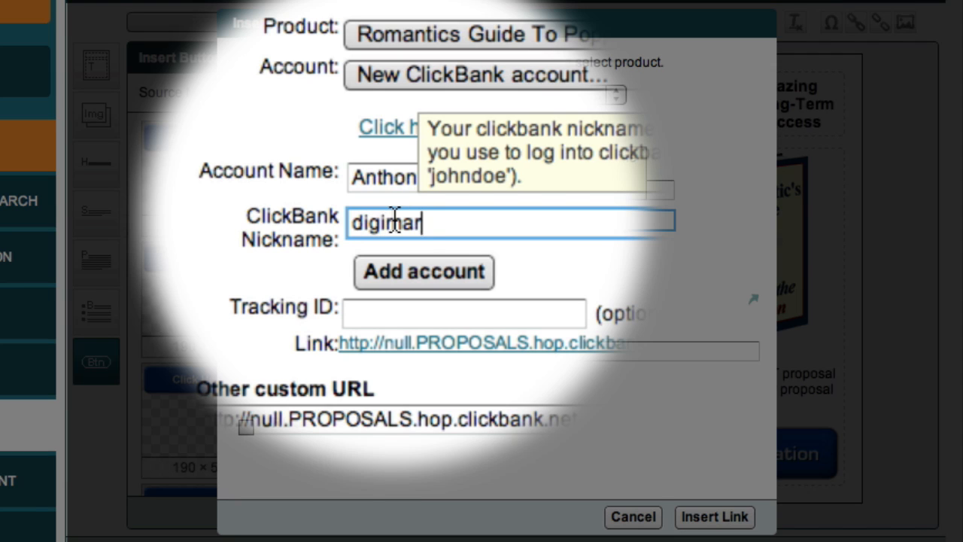
text(k)
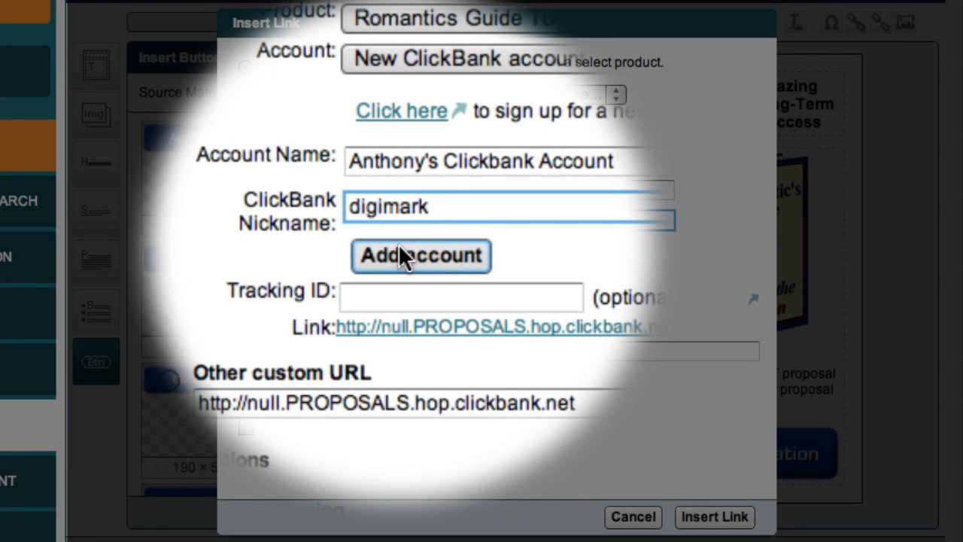
click(421, 256)
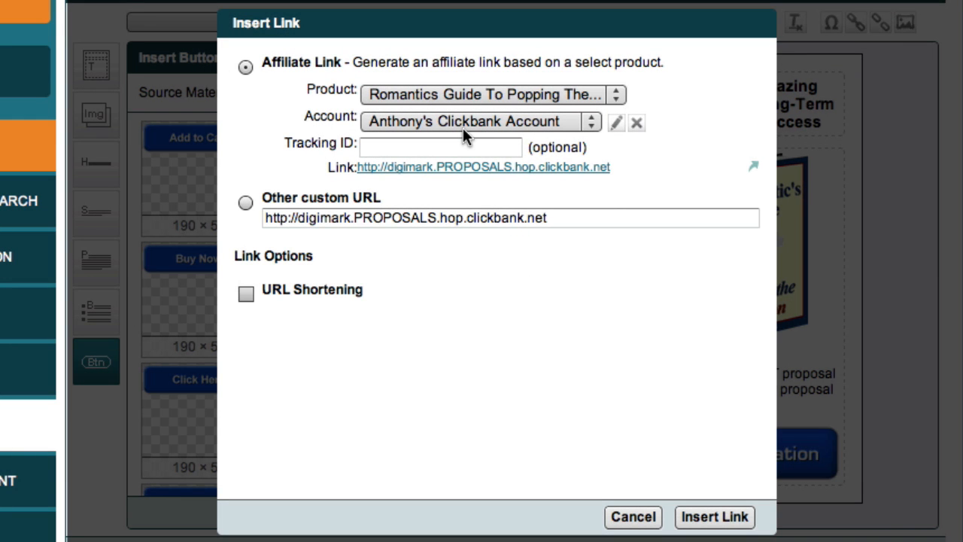
mouse_move(334, 268)
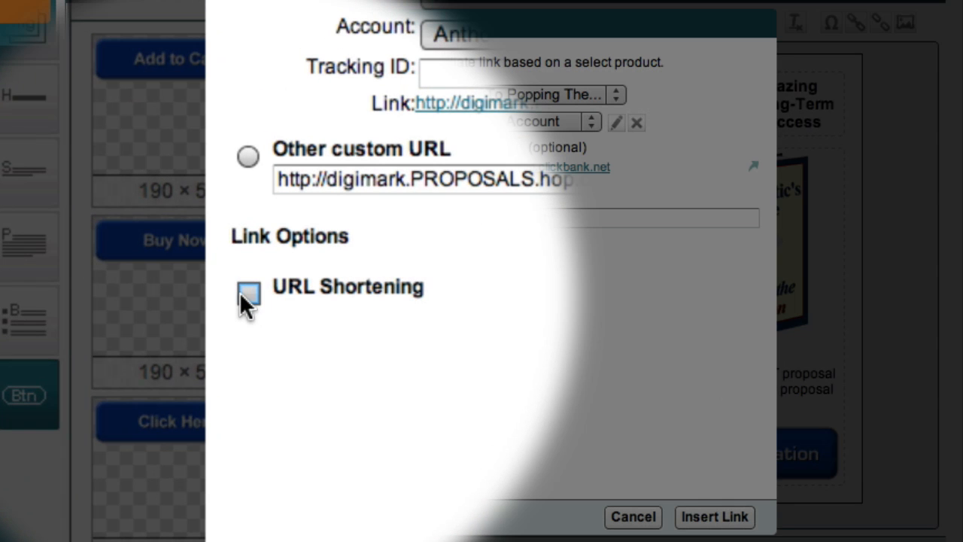
- Enable URL shortening and add a new WordPress Direct account named 'Anthony's WPD'
click(248, 293)
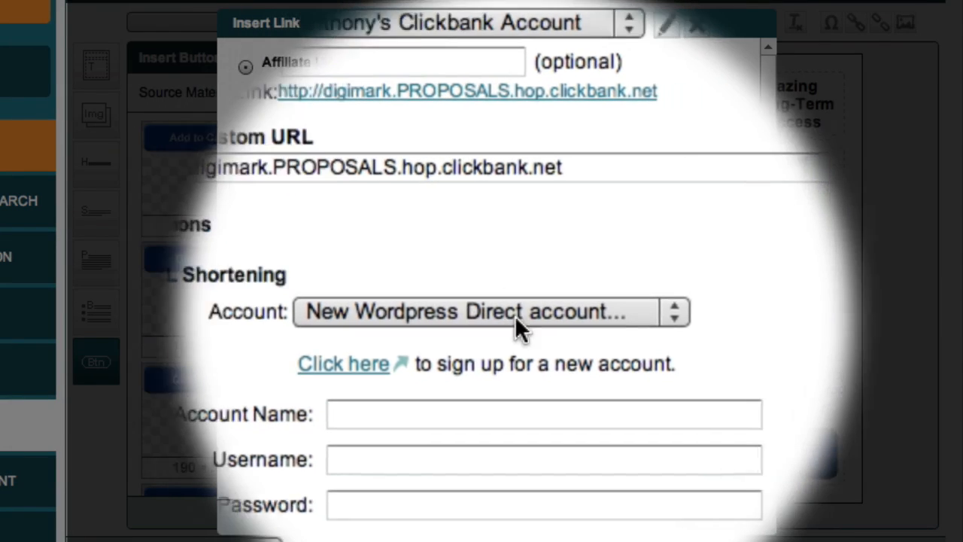
click(674, 312)
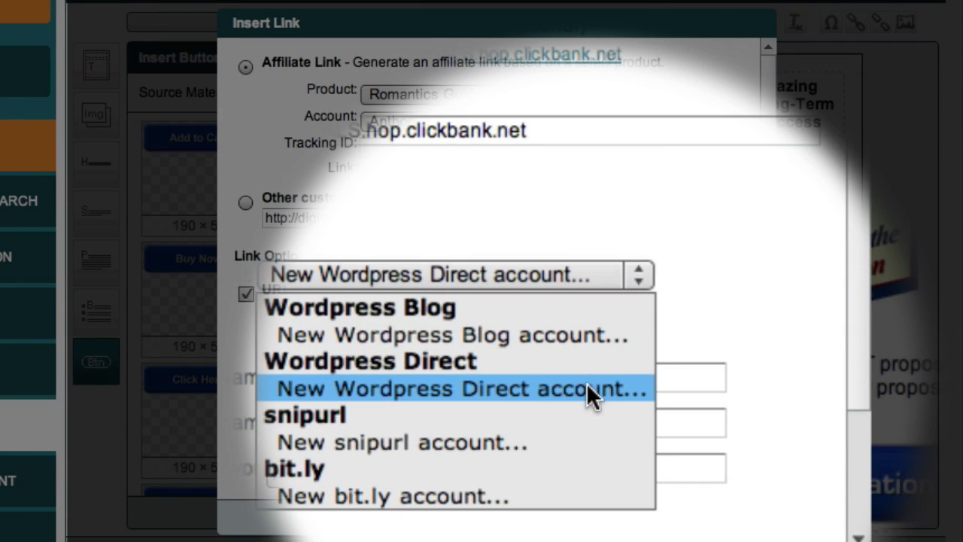
click(462, 388)
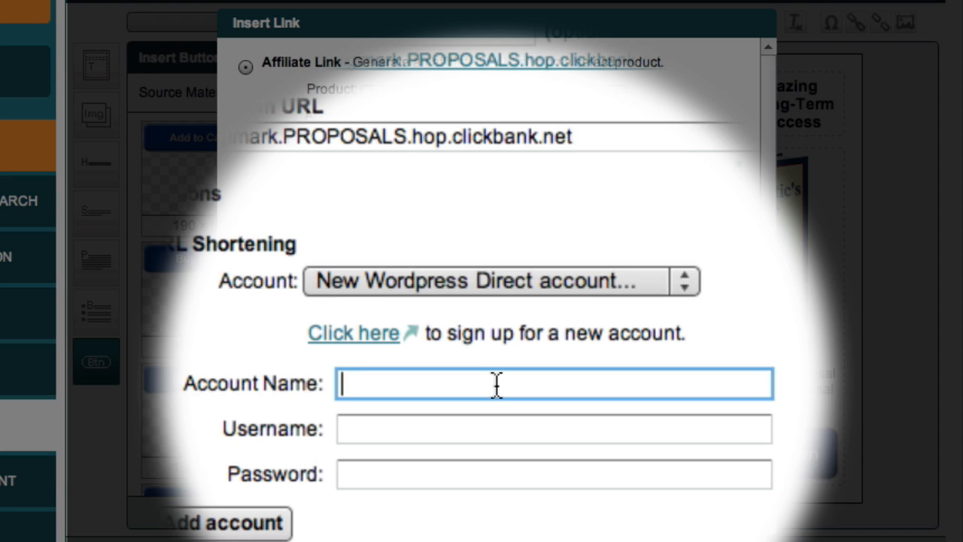
text(Anthony)
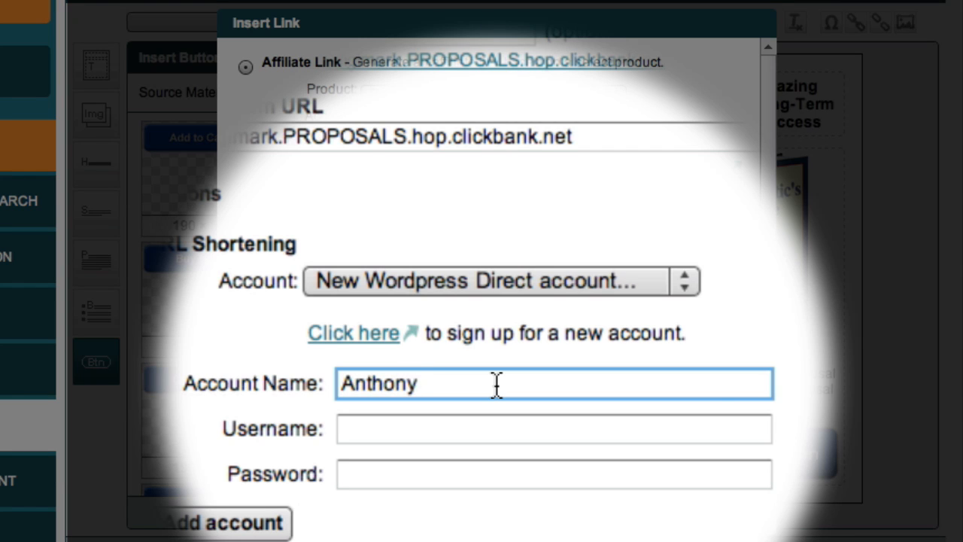
text('s WPD)
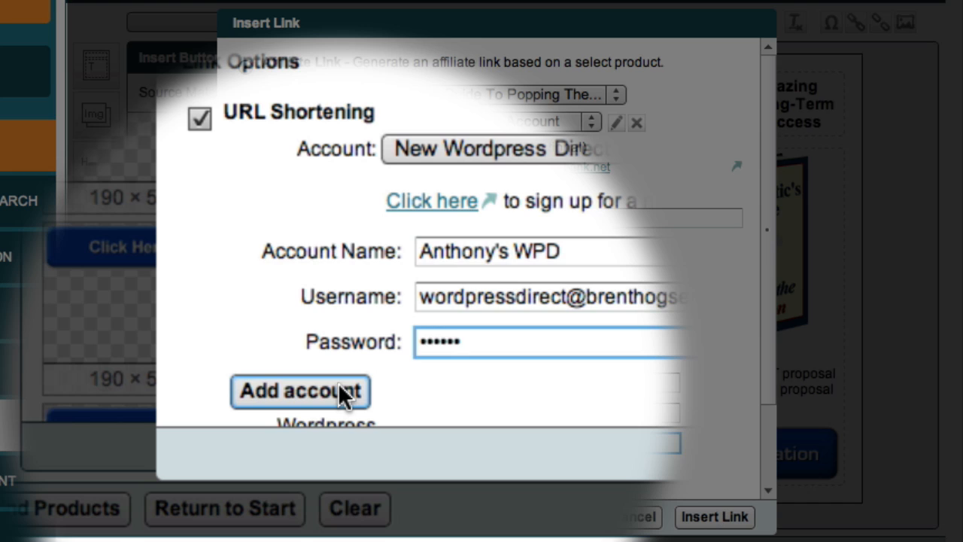
click(301, 391)
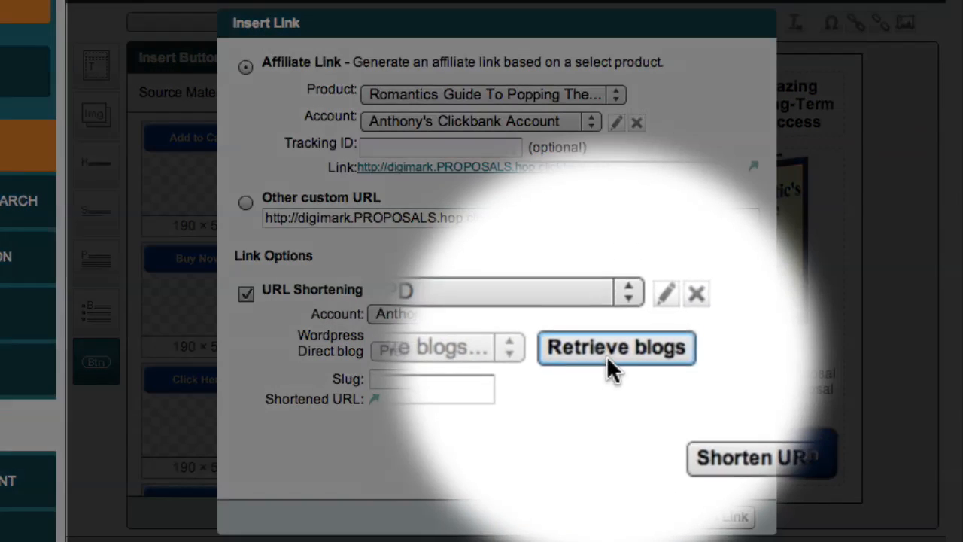
- Retrieve the account's blogs so Anniversary Idea Blog can be chosen
click(616, 346)
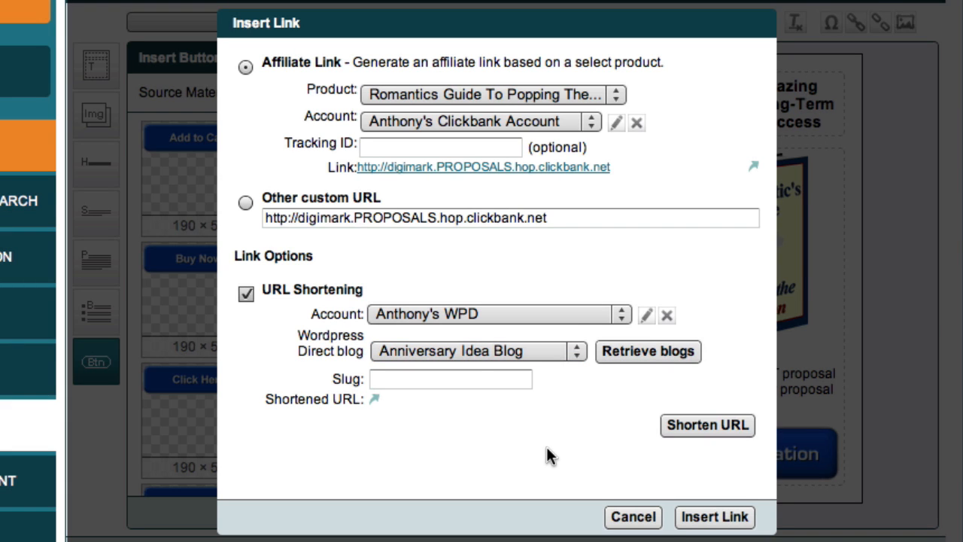
mouse_move(522, 430)
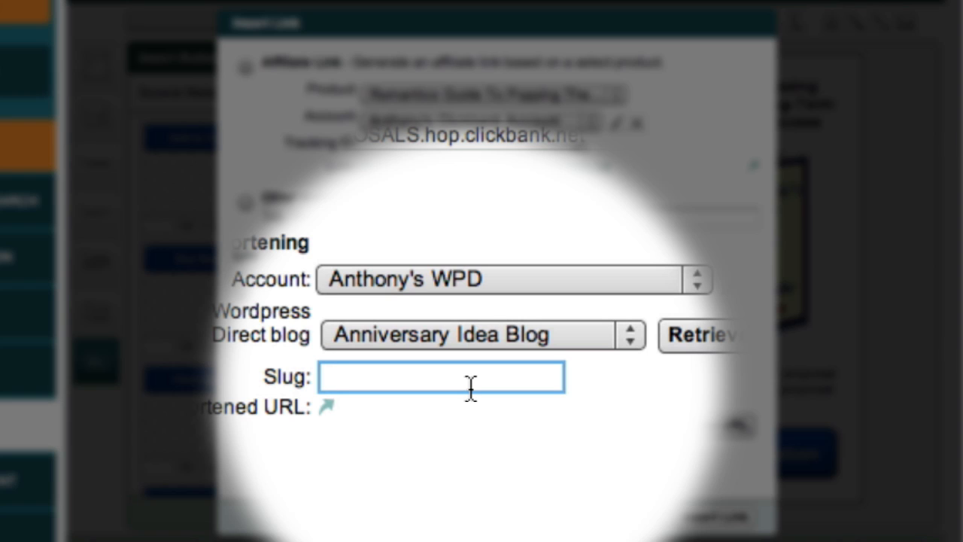
- Shorten the affiliate link with slug 'proposal' and insert it into the ad
text(pro)
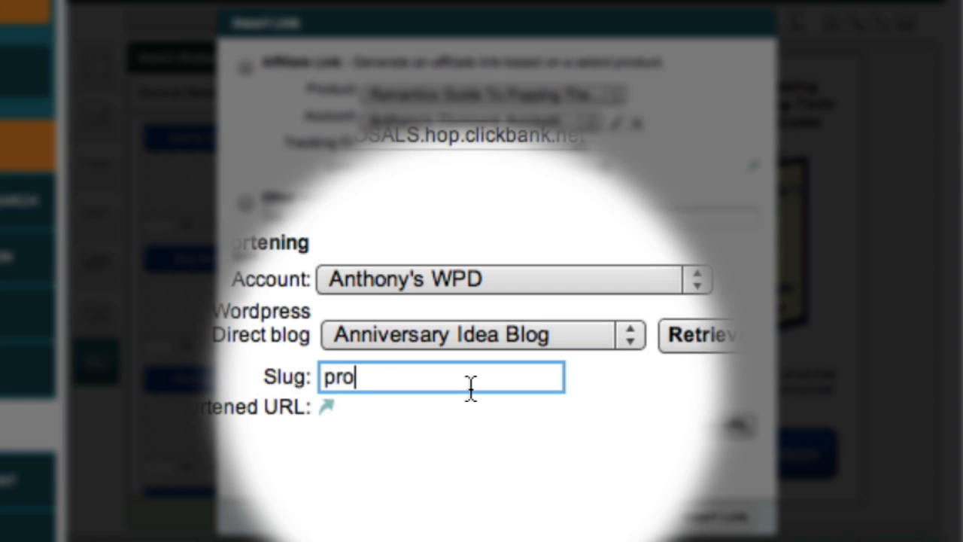
text(posal)
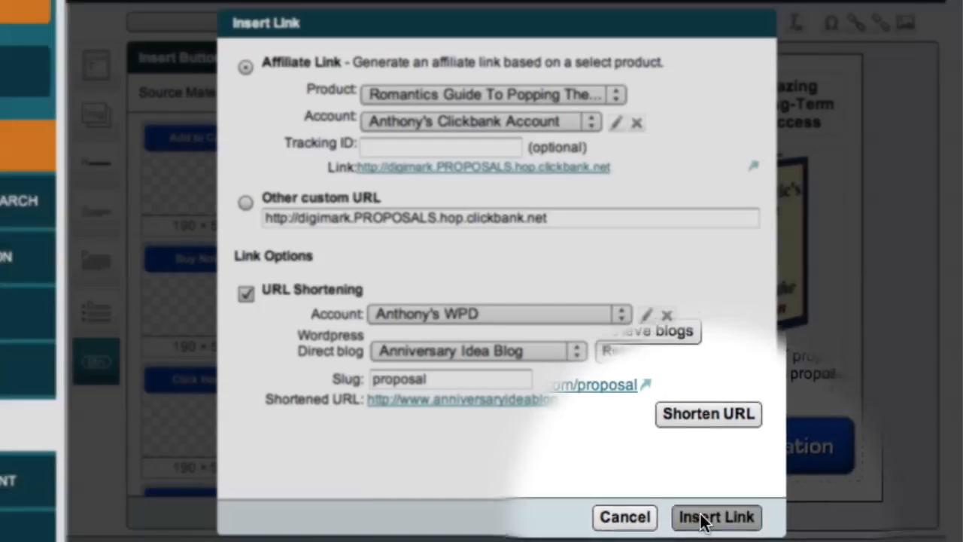
click(716, 518)
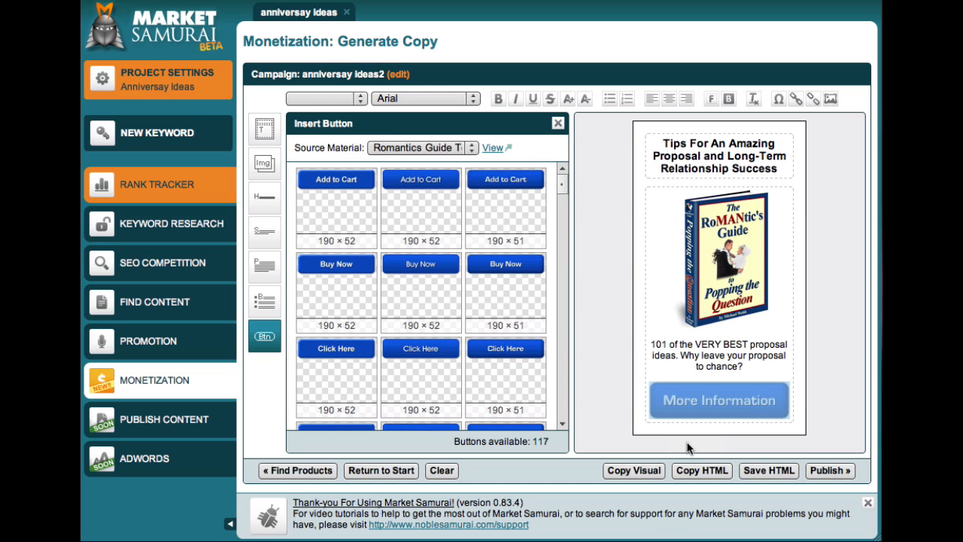
mouse_move(749, 460)
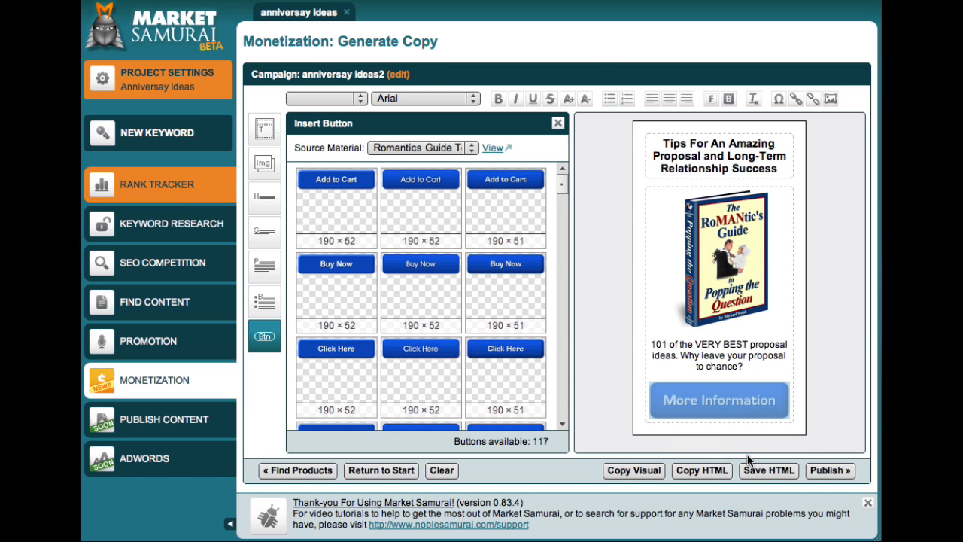
click(829, 470)
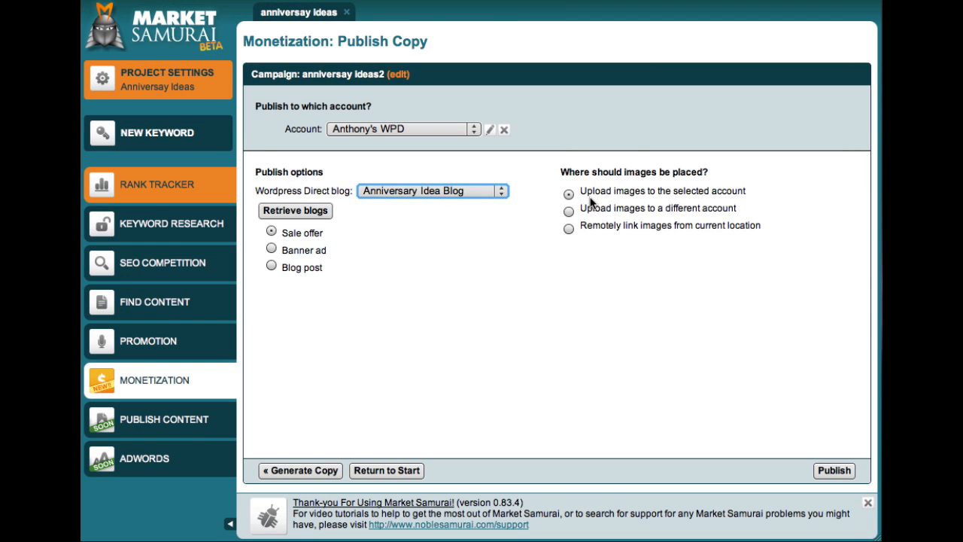
mouse_move(776, 349)
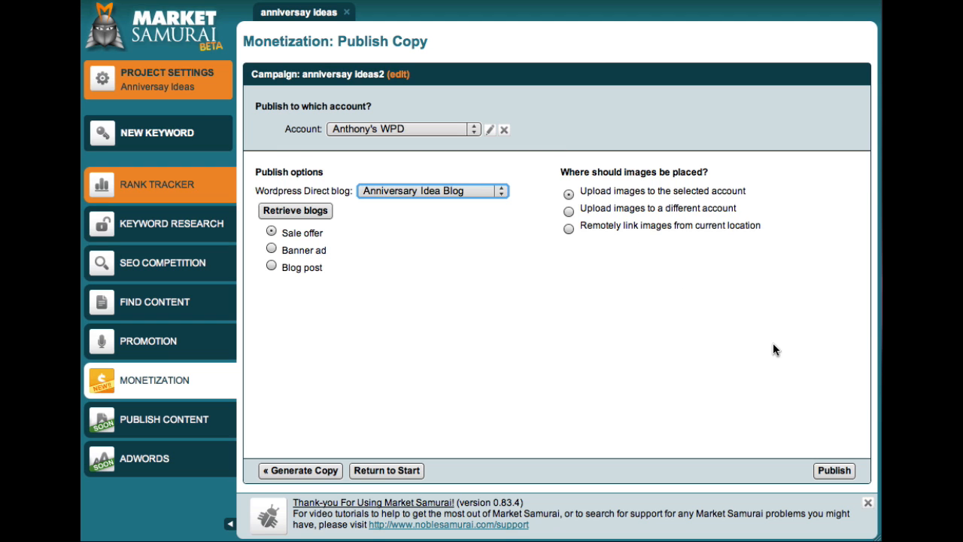
- Publish the ad as a Sale offer to Anniversary Idea Blog and view it there
click(834, 469)
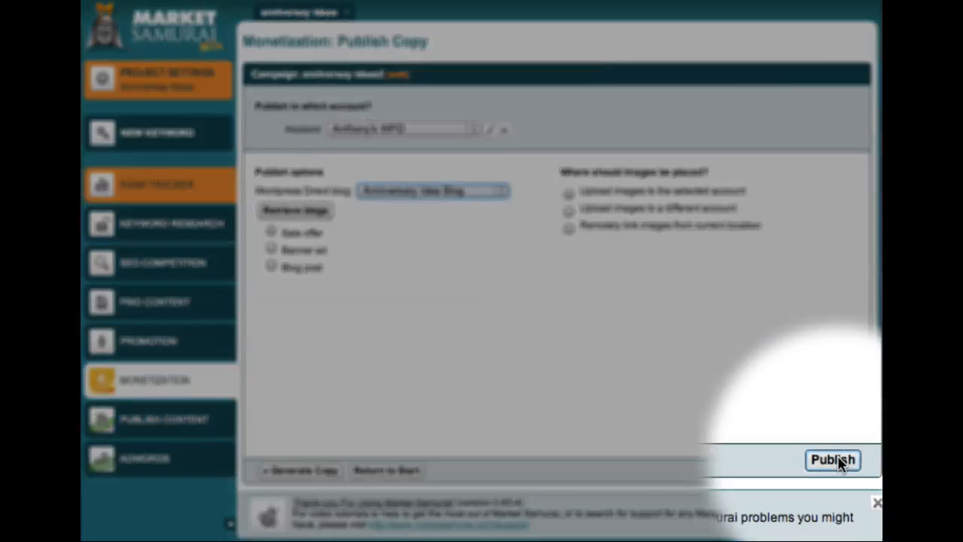
click(833, 461)
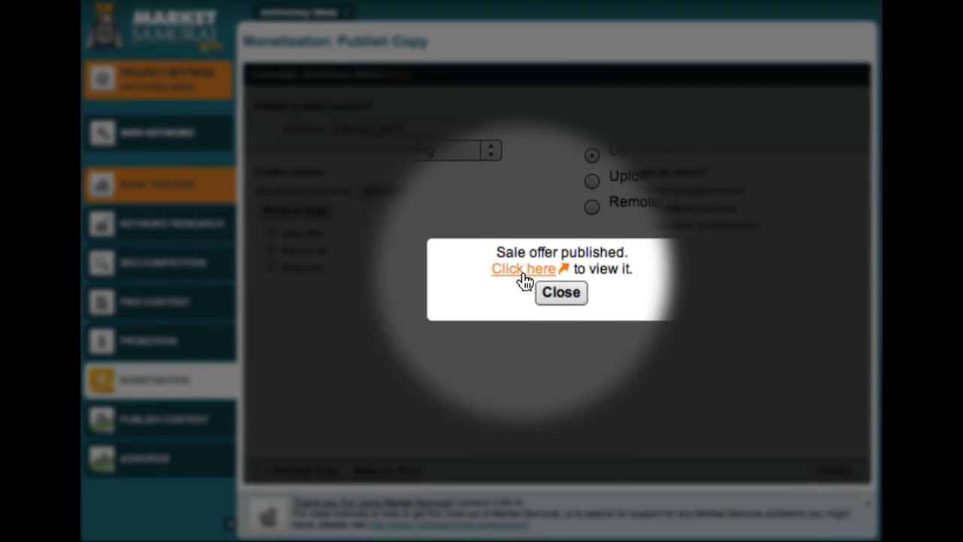
click(524, 268)
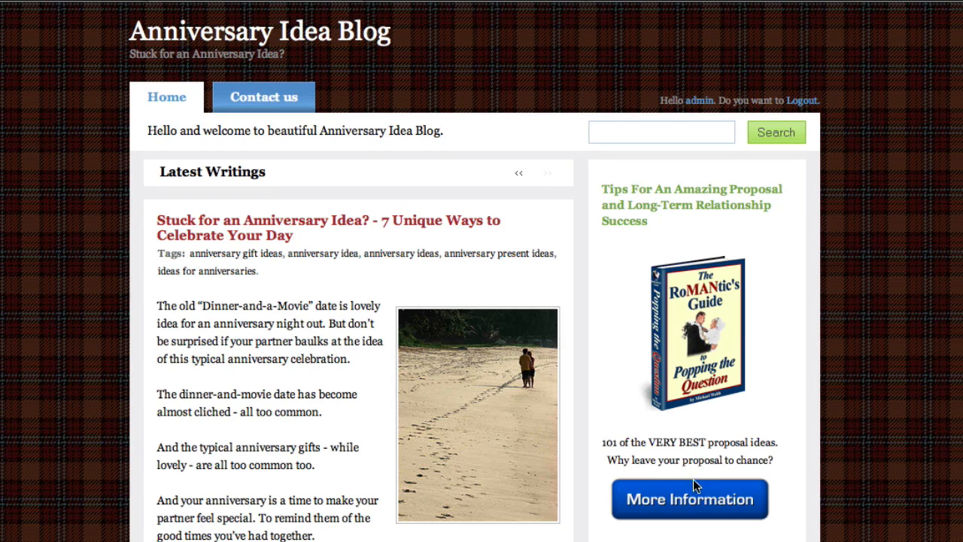
- Follow the sidebar ad's More Information button to test the shortened link
click(689, 500)
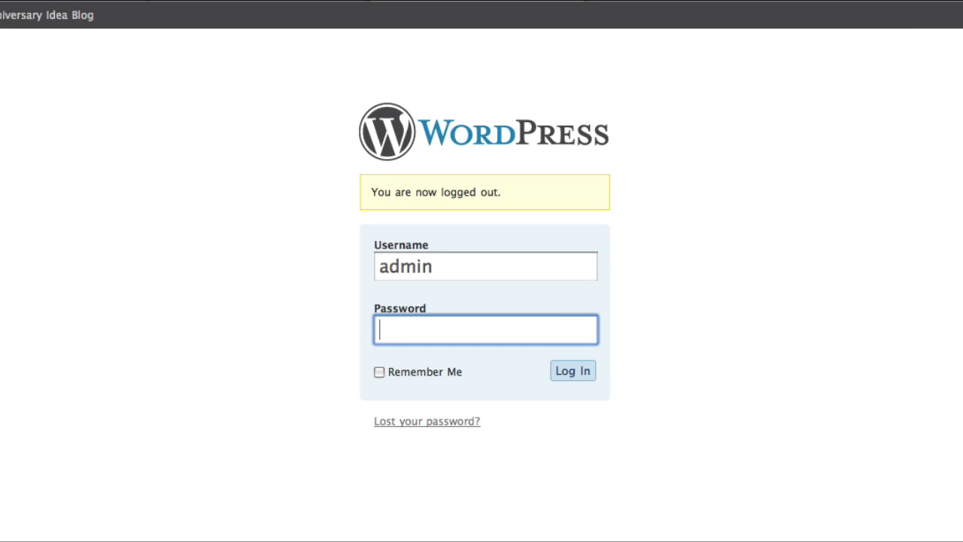
- Log in to the blog dashboard and view the Pretty Link list showing one hit on 'proposal'
click(572, 370)
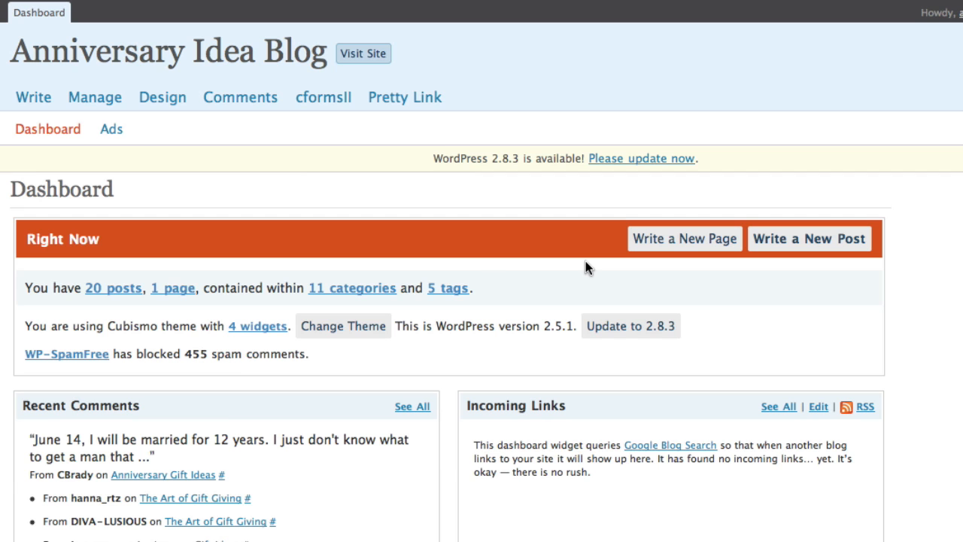
mouse_move(444, 122)
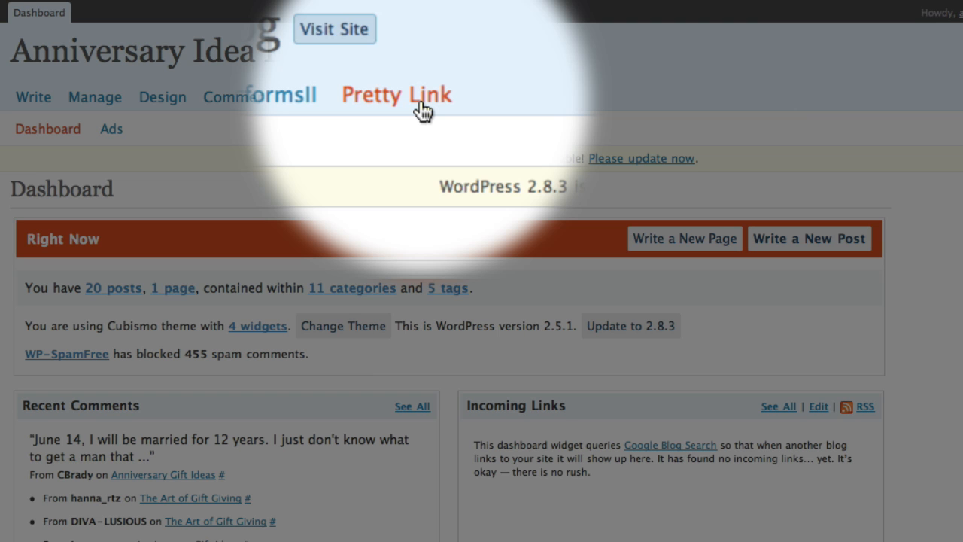
click(397, 95)
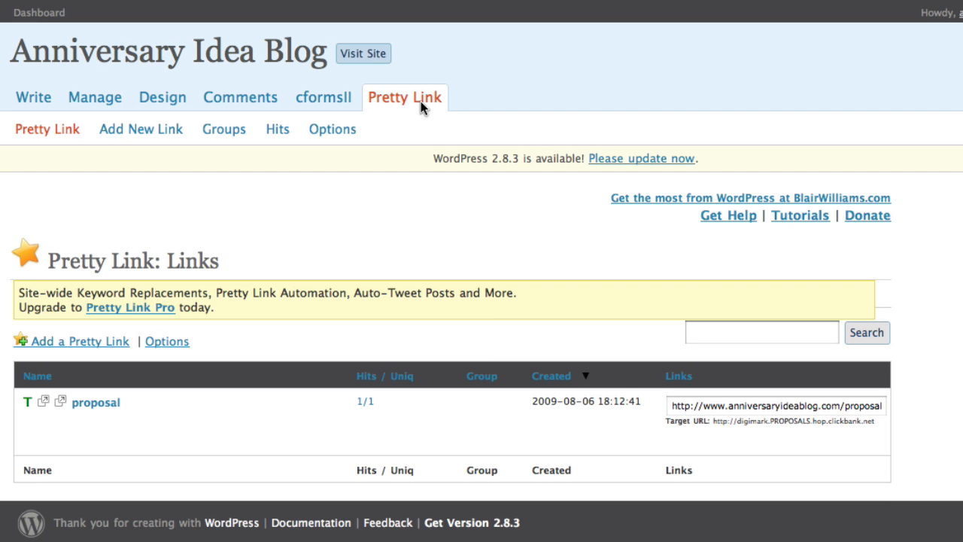
mouse_move(238, 310)
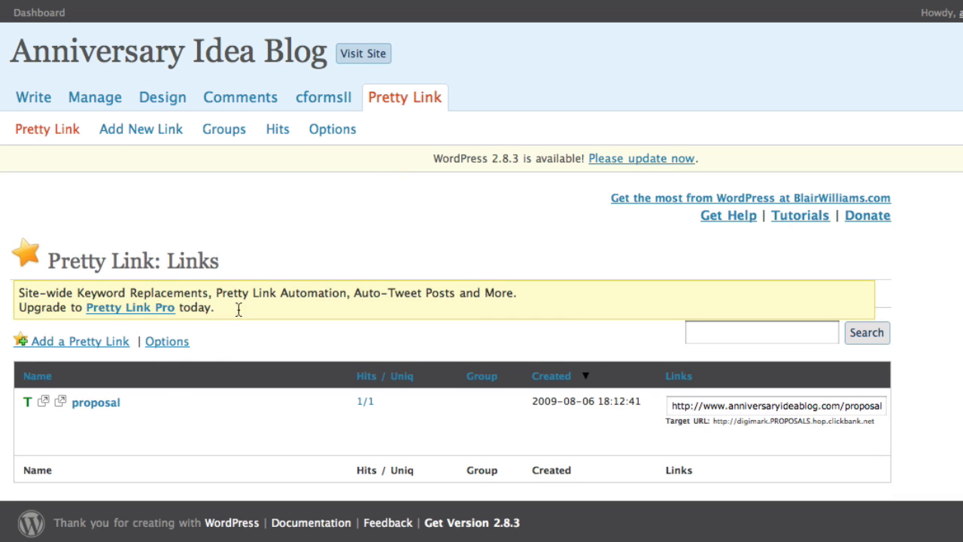